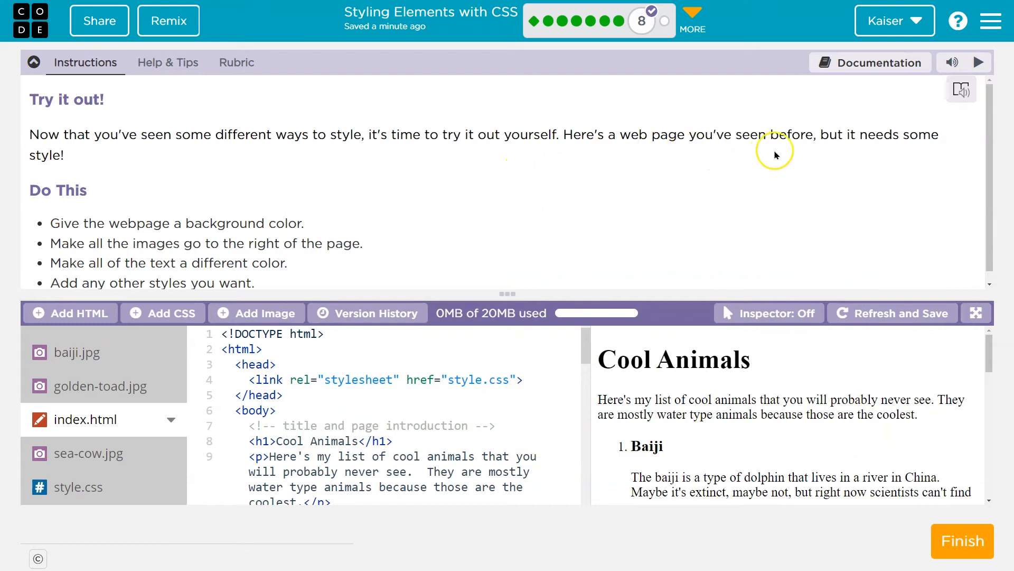
mouse_move(425, 227)
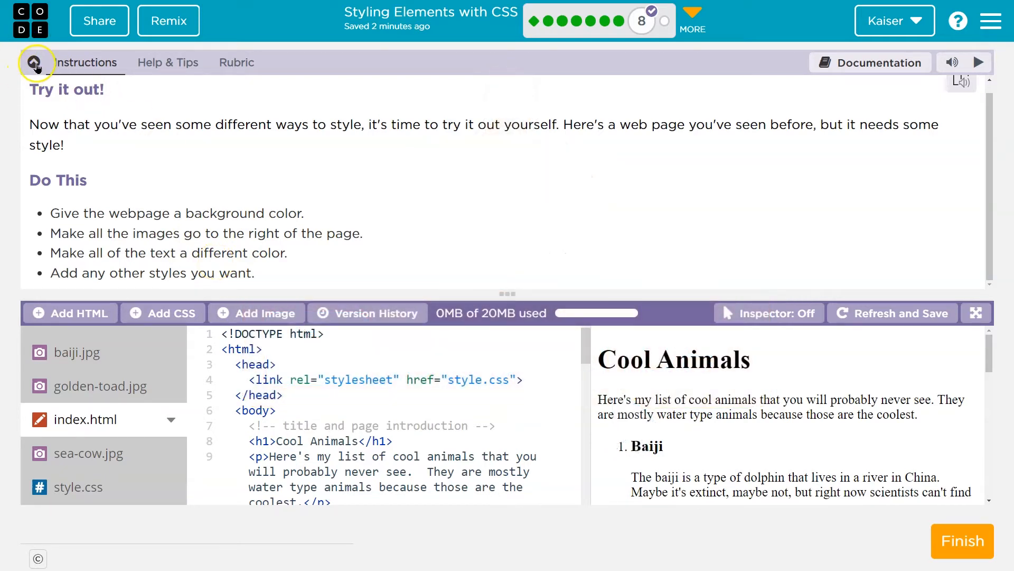
- Collapse the instructions panel and highlight the linked style.css file name in index.html
click(34, 62)
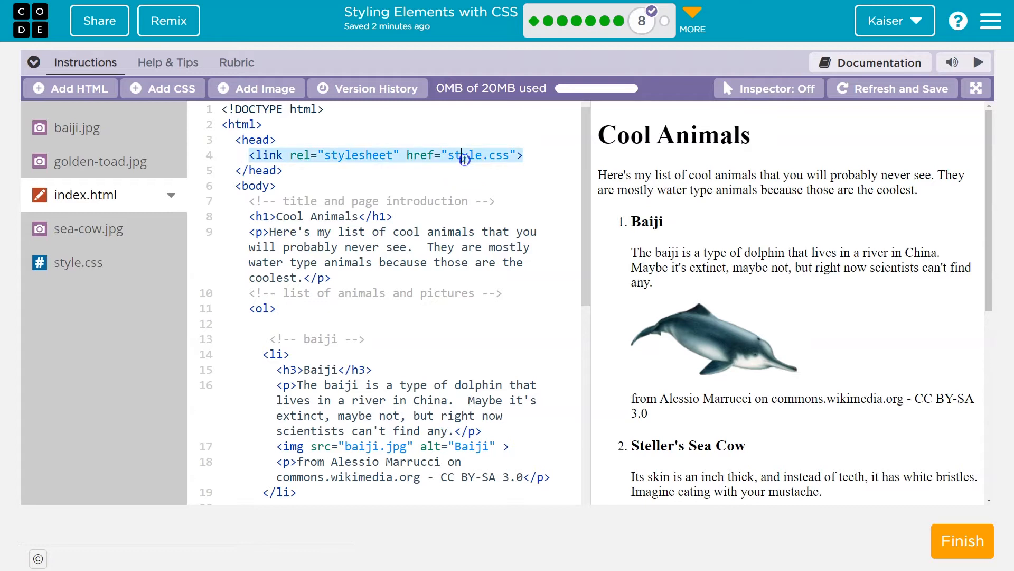
double_click(463, 155)
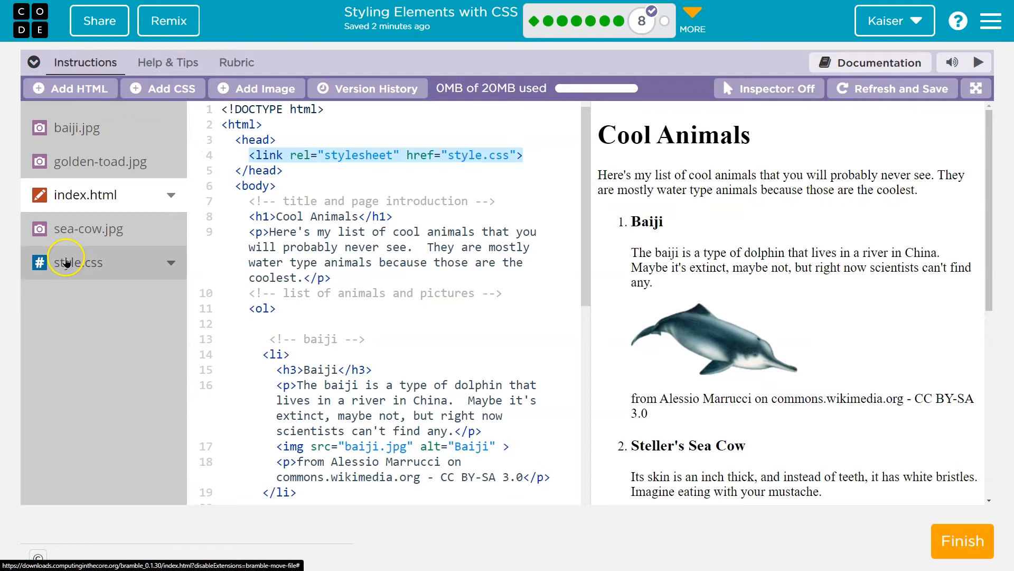
- In style.css, add a body rule setting background-color to skyblue
click(78, 262)
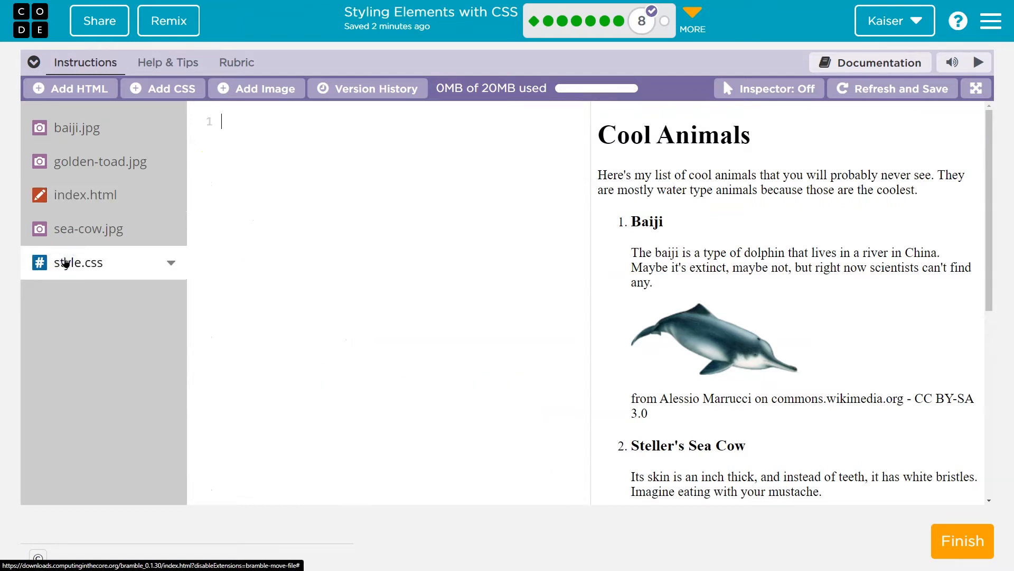
mouse_move(280, 222)
text(body)
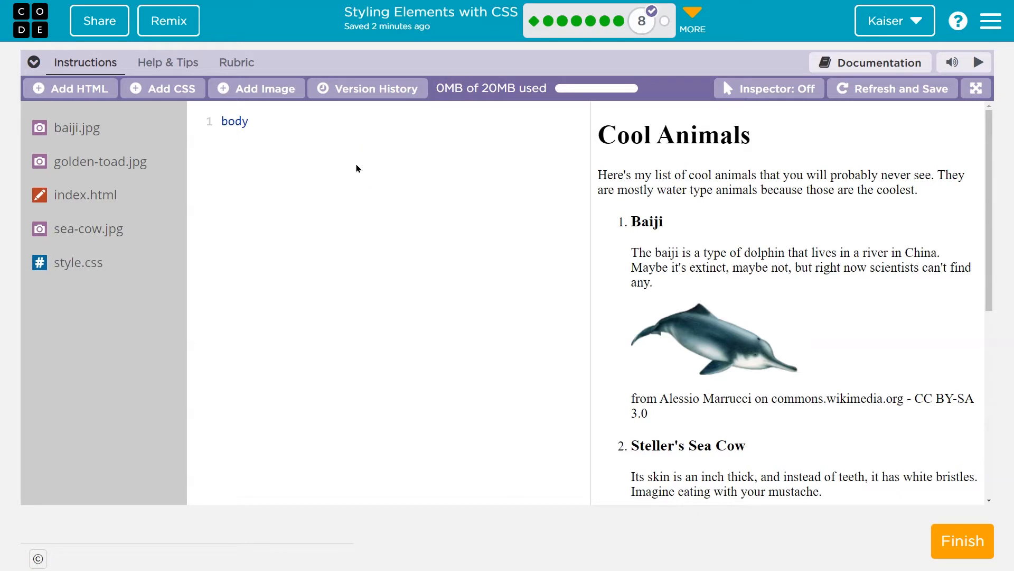
click(253, 120)
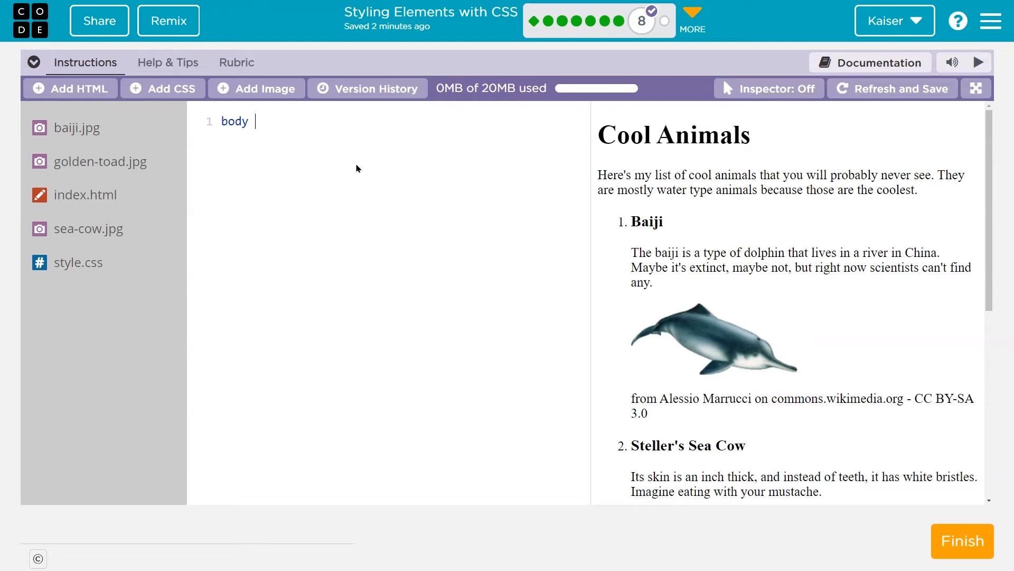
text({})
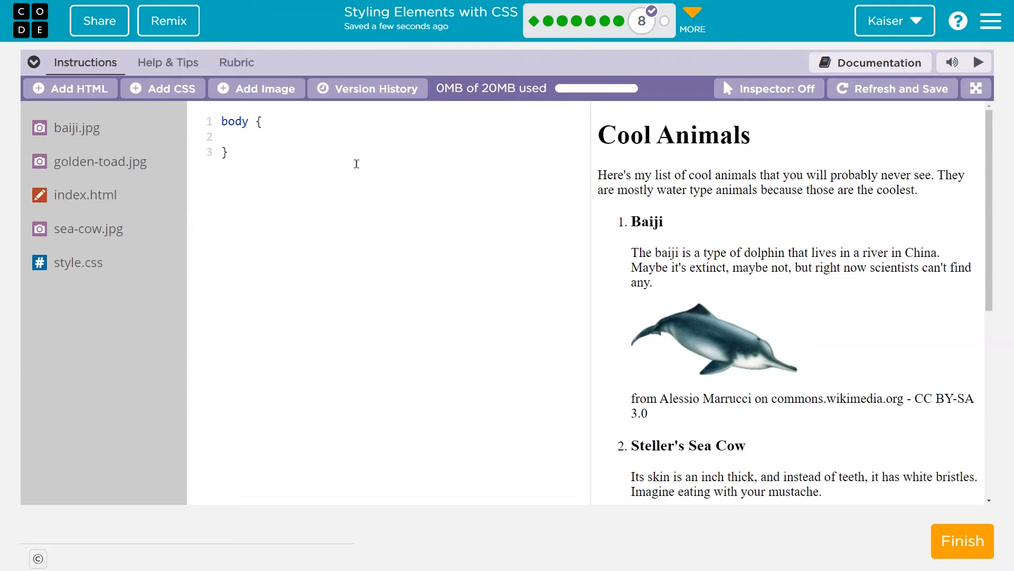
text(ba)
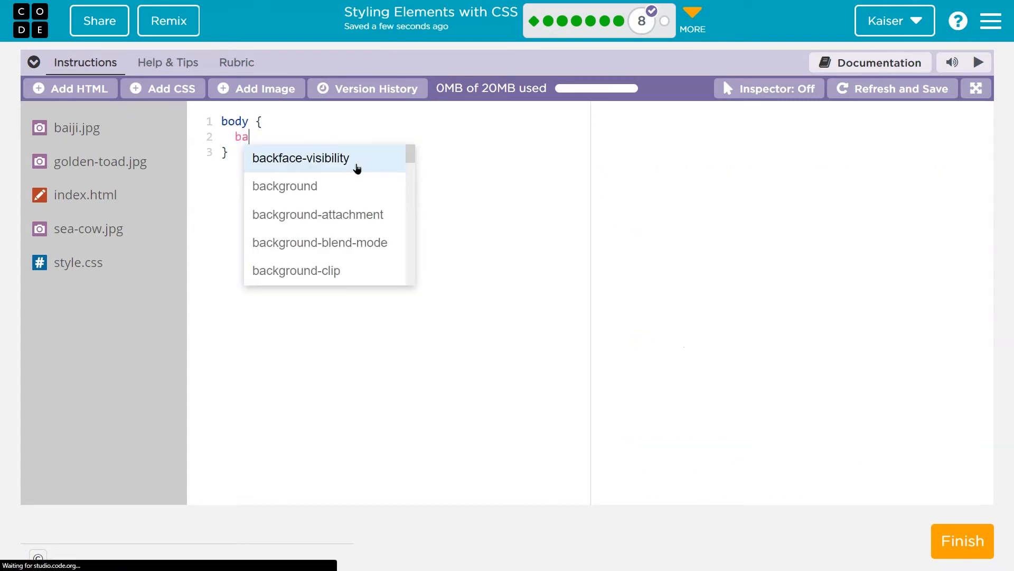
text(ckgr)
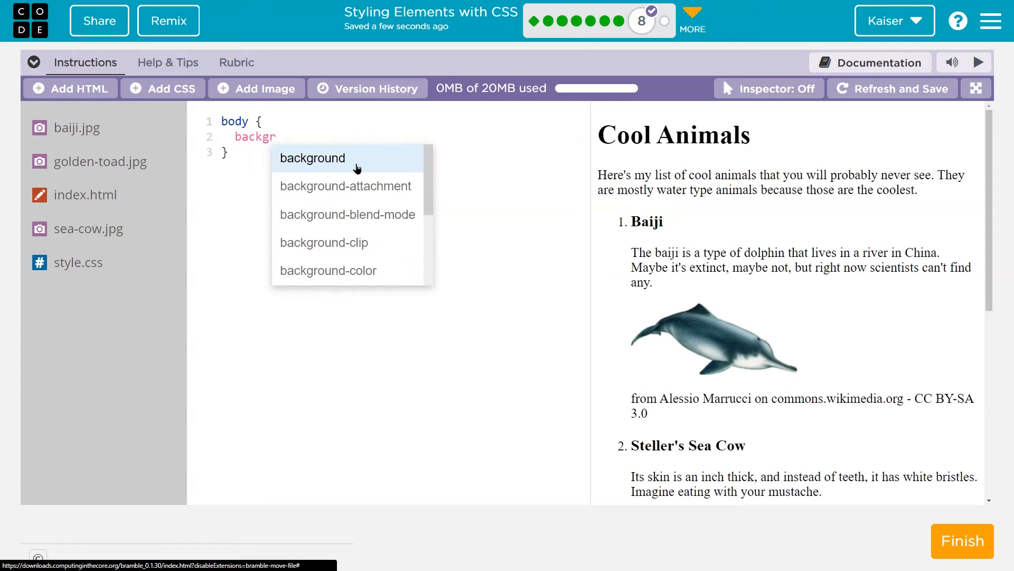
mouse_move(319, 269)
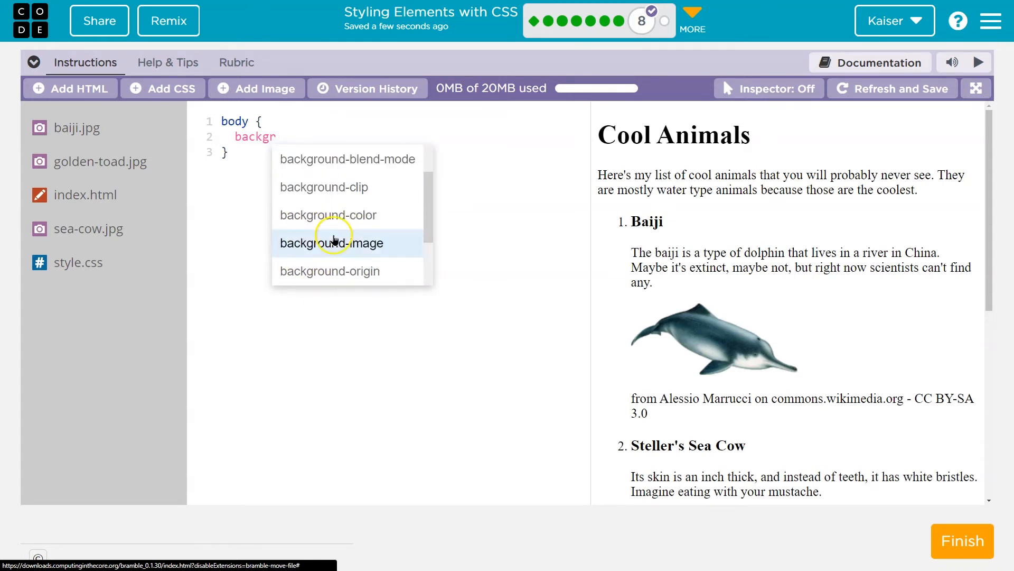
click(327, 215)
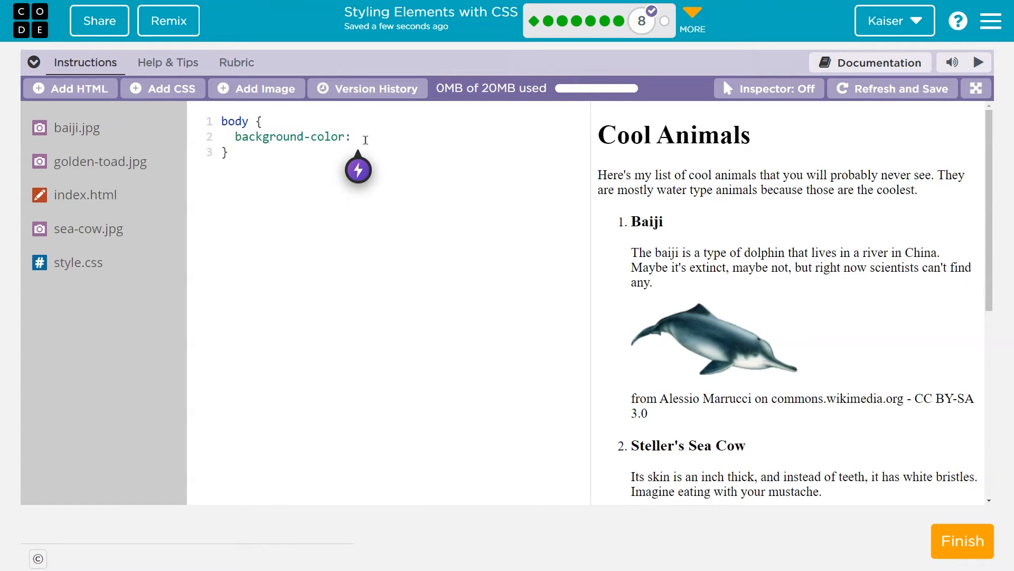
text(skyblue;)
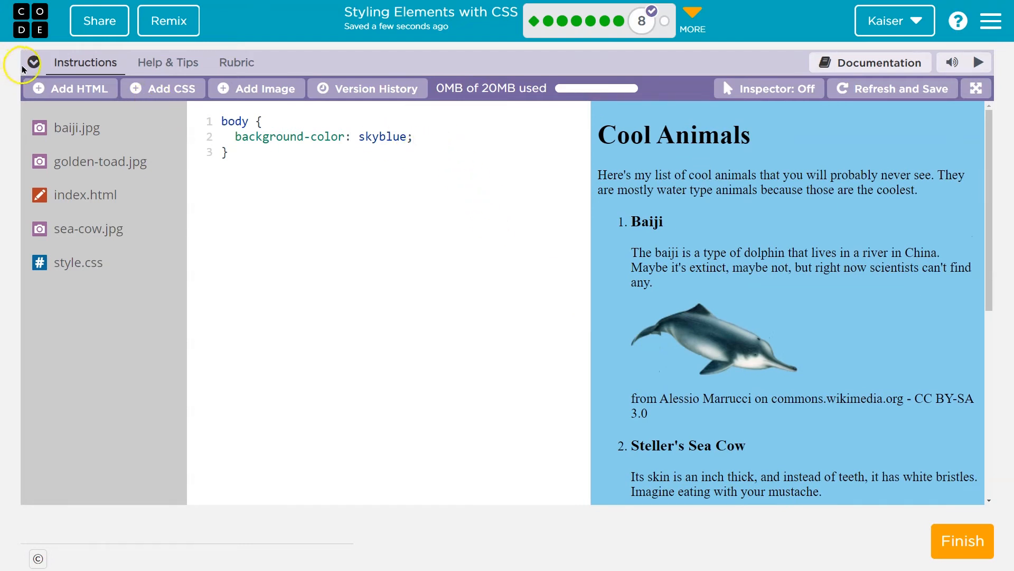
click(33, 62)
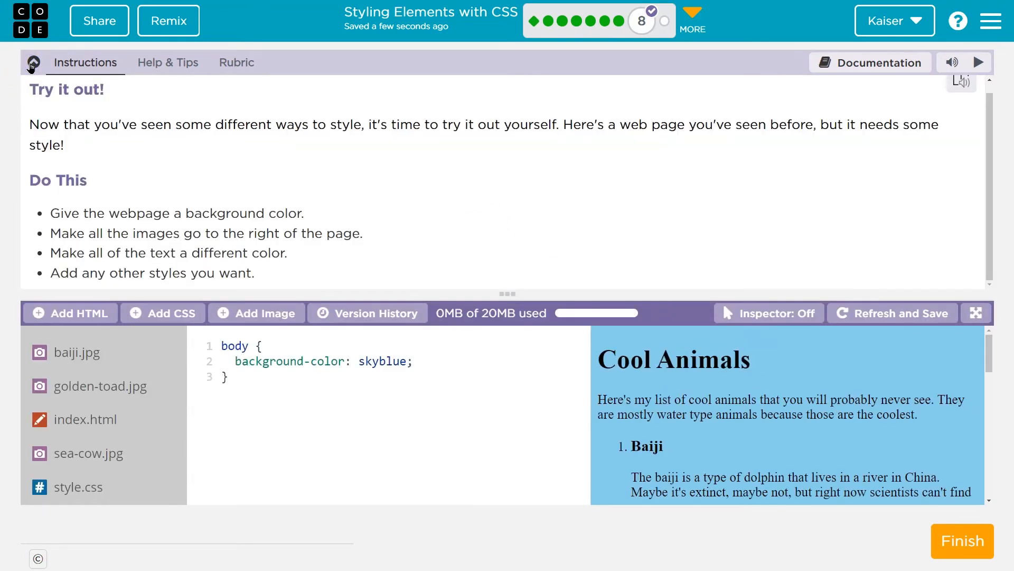
click(32, 63)
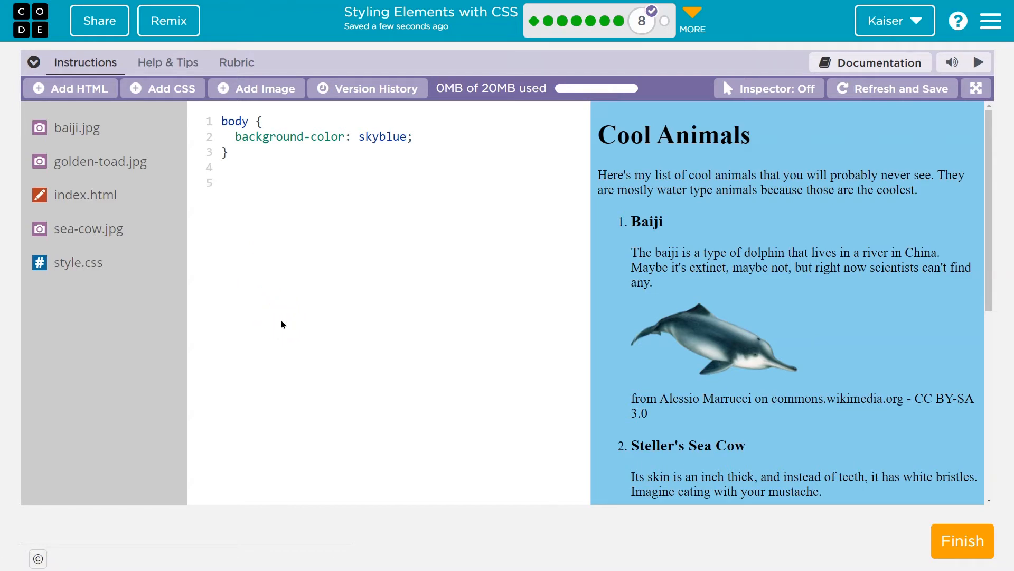
- Start an img rule on the empty line with a float property
click(281, 121)
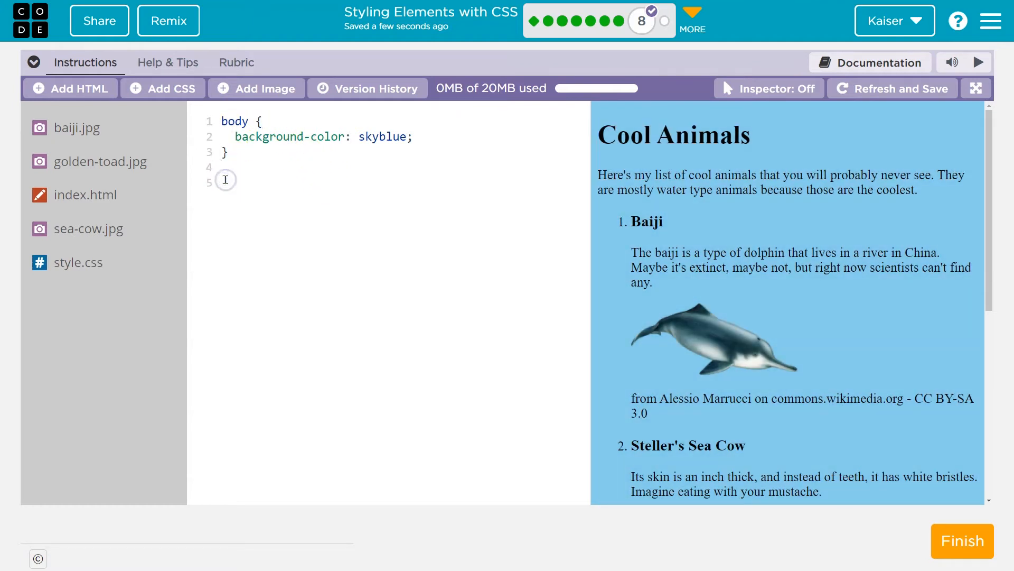
text(img)
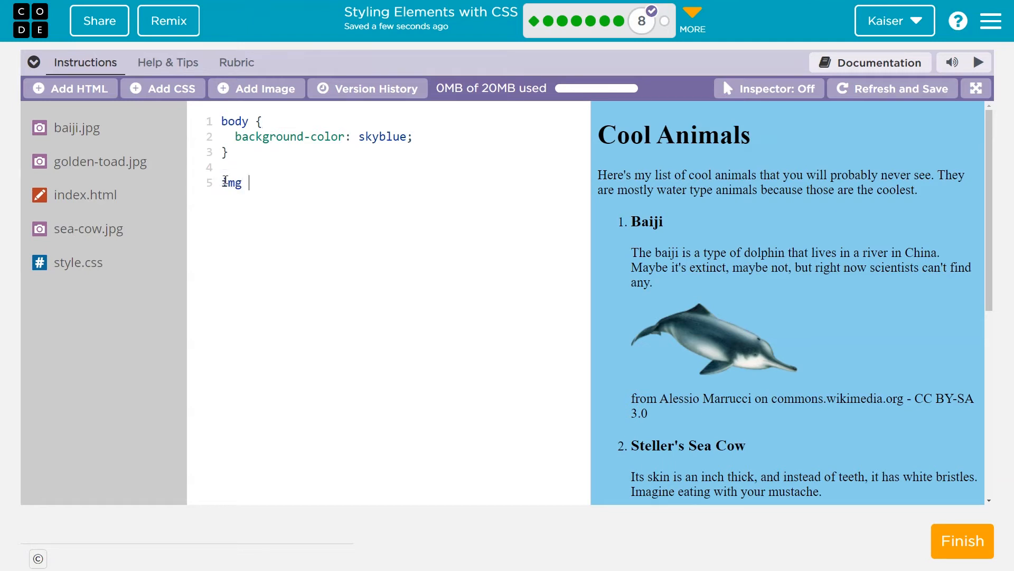
text({)
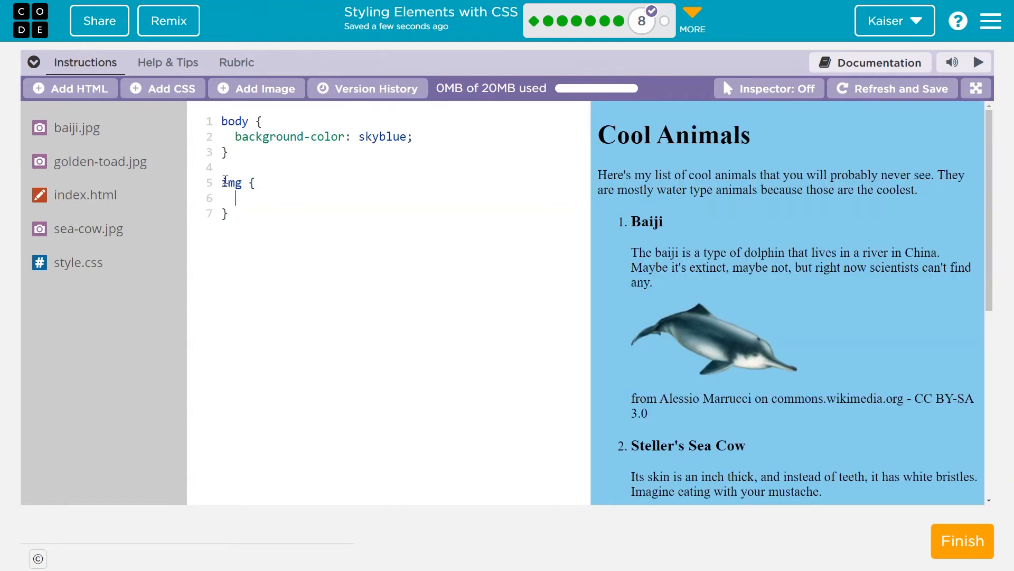
text(float:)
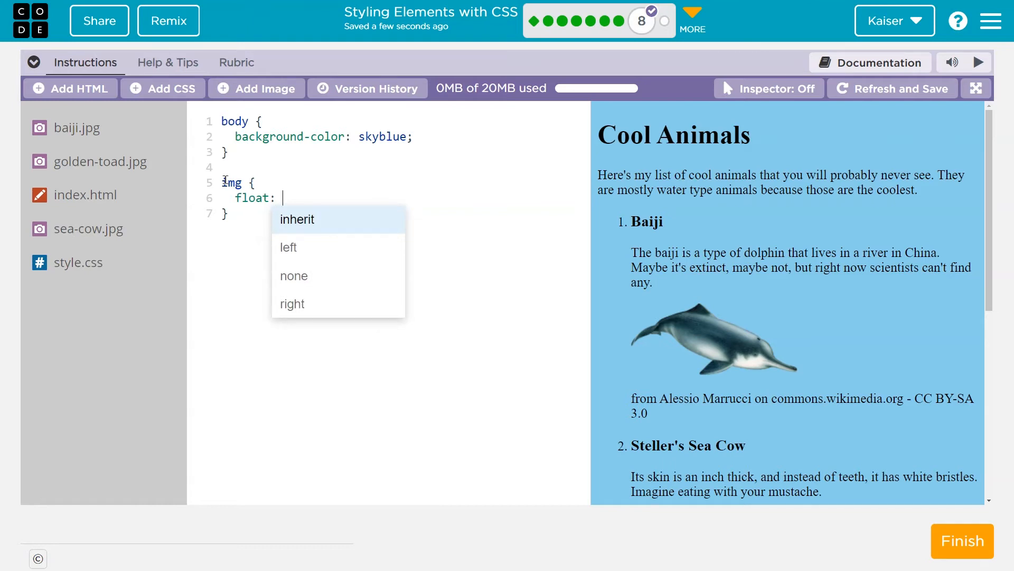
mouse_move(388, 304)
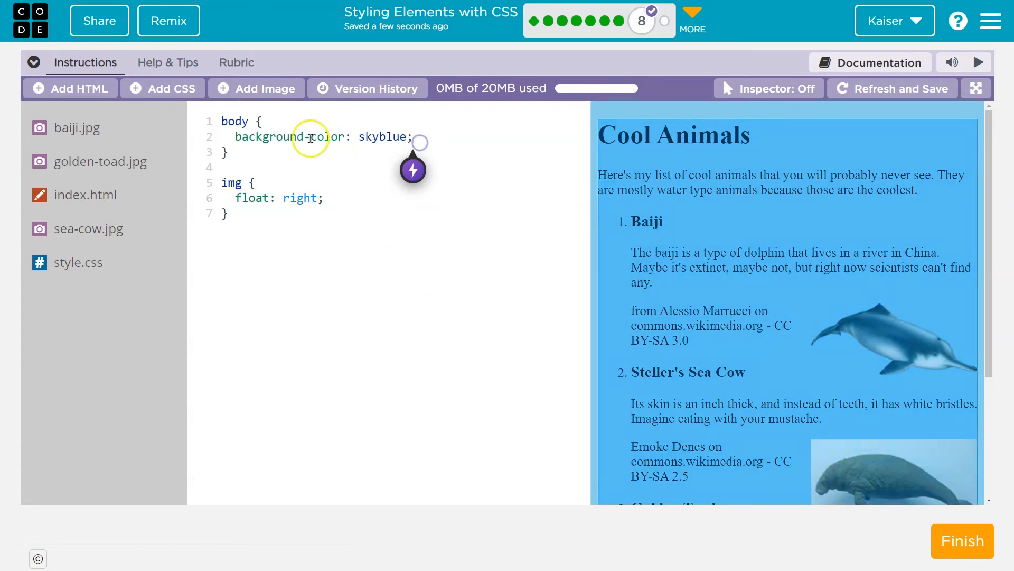
click(86, 194)
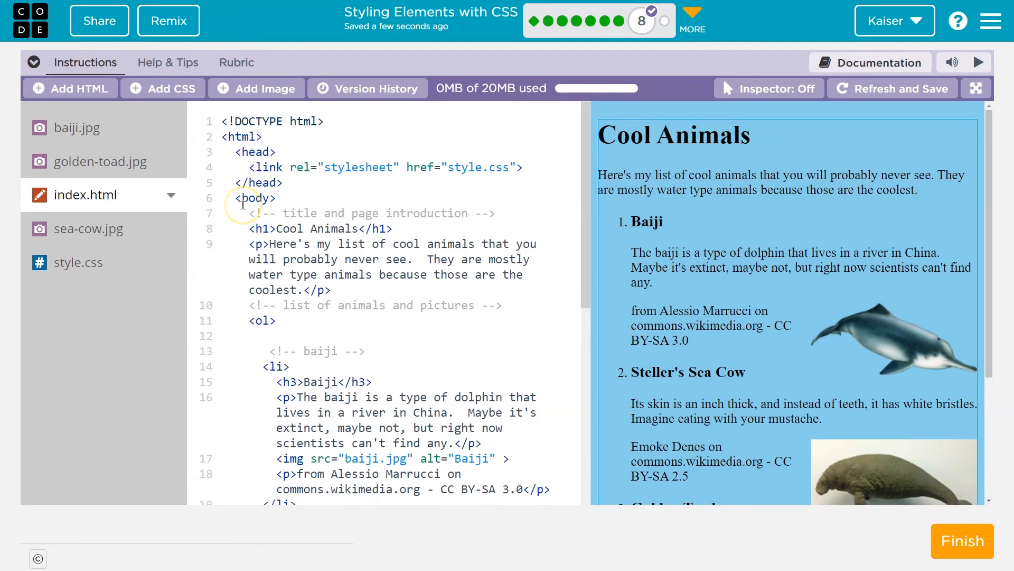
scroll(down, 3)
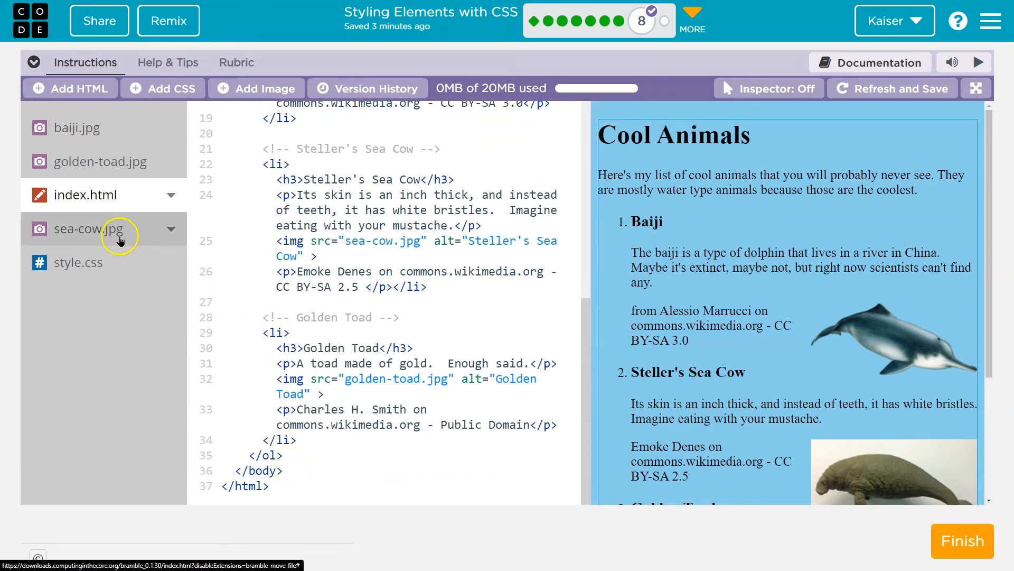
click(77, 264)
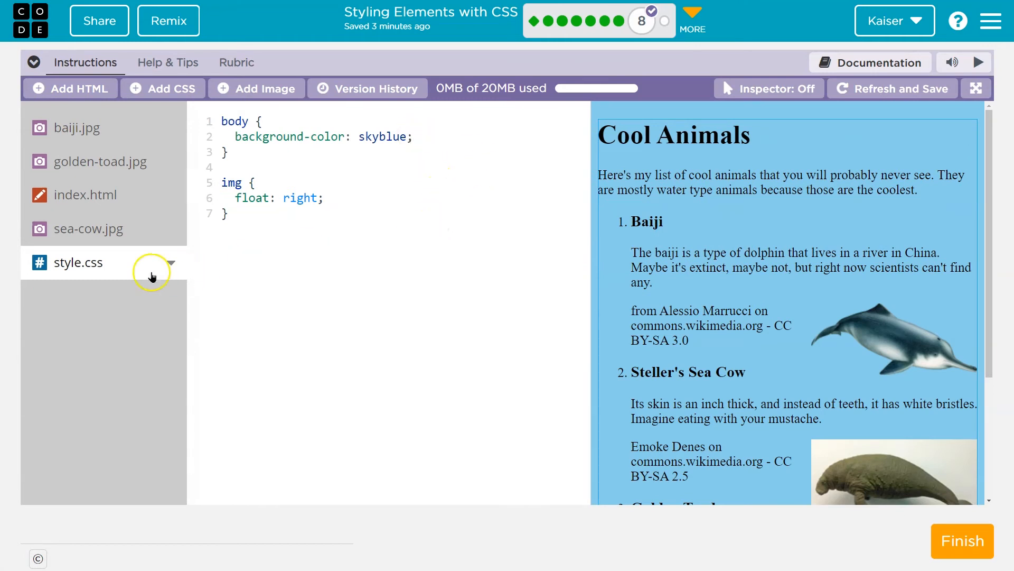
- Add color: white to the body rule, replacing the value once before settling on white
text(c)
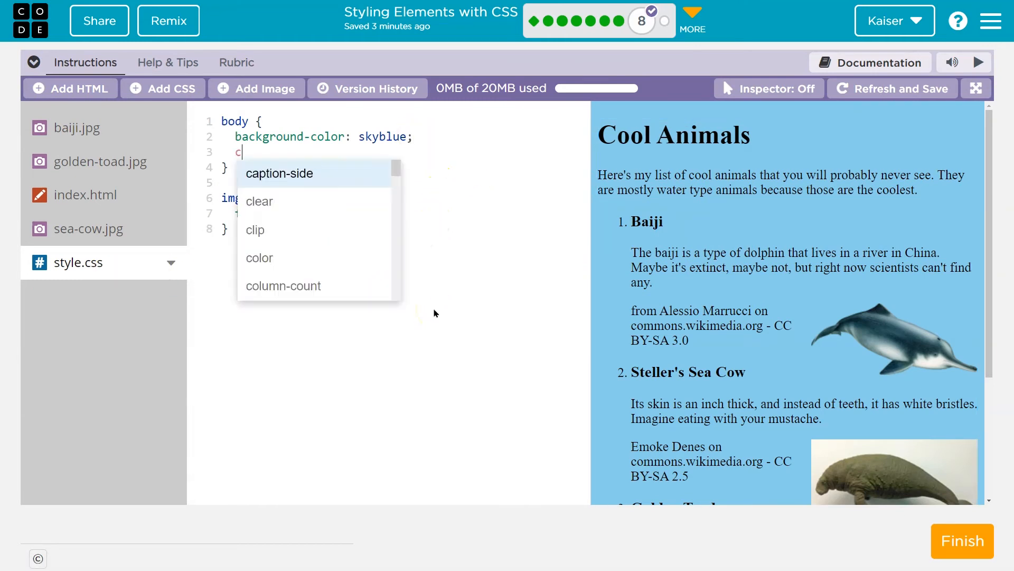
text(olor:)
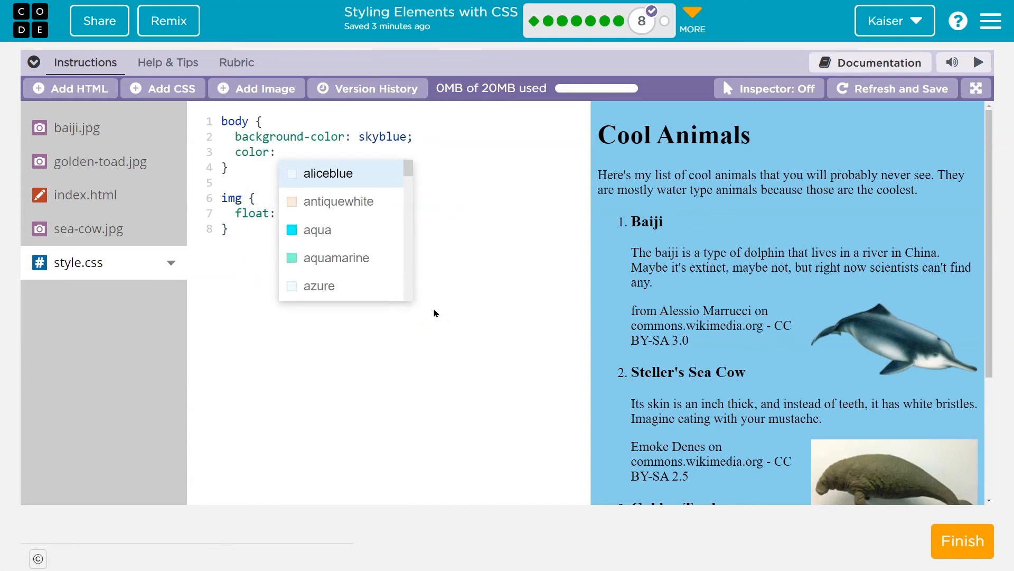
text(white;)
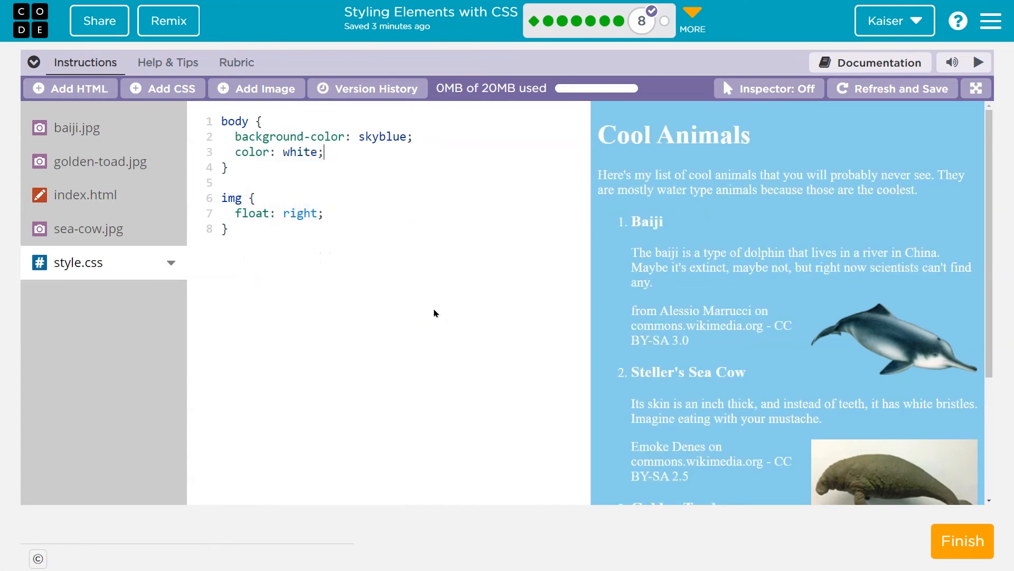
double_click(300, 153)
text(or)
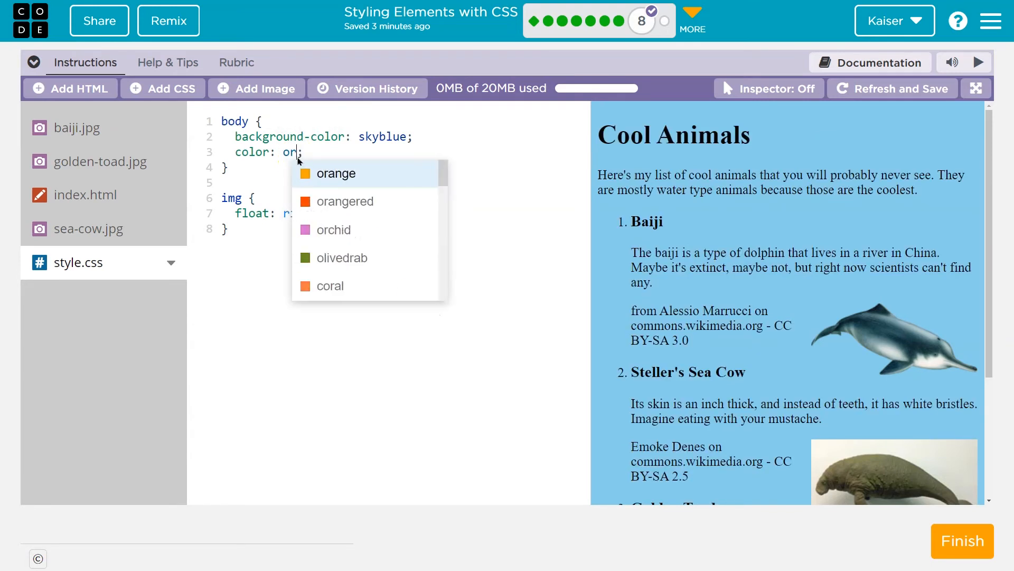
key(Backspace)
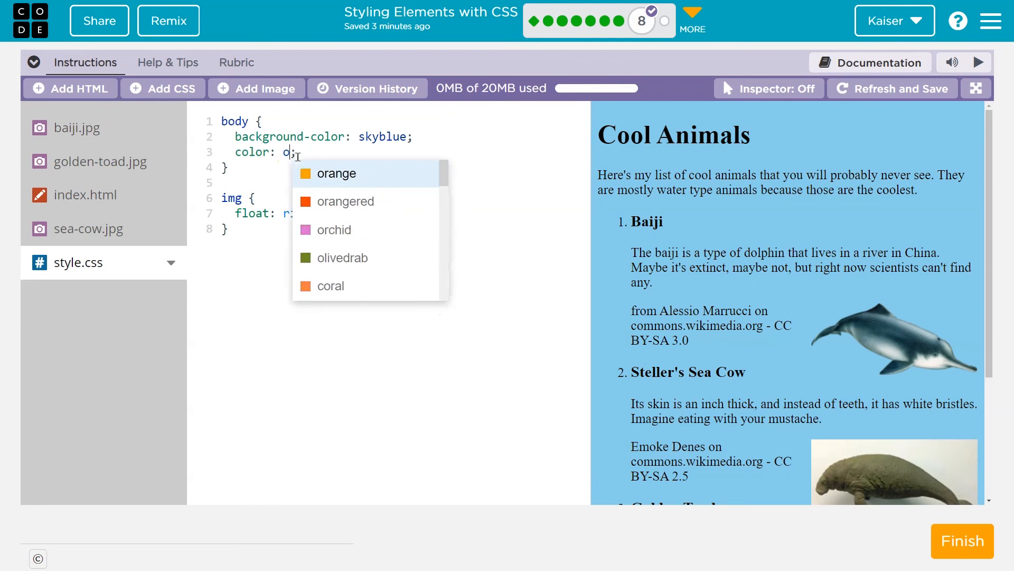
text(white)
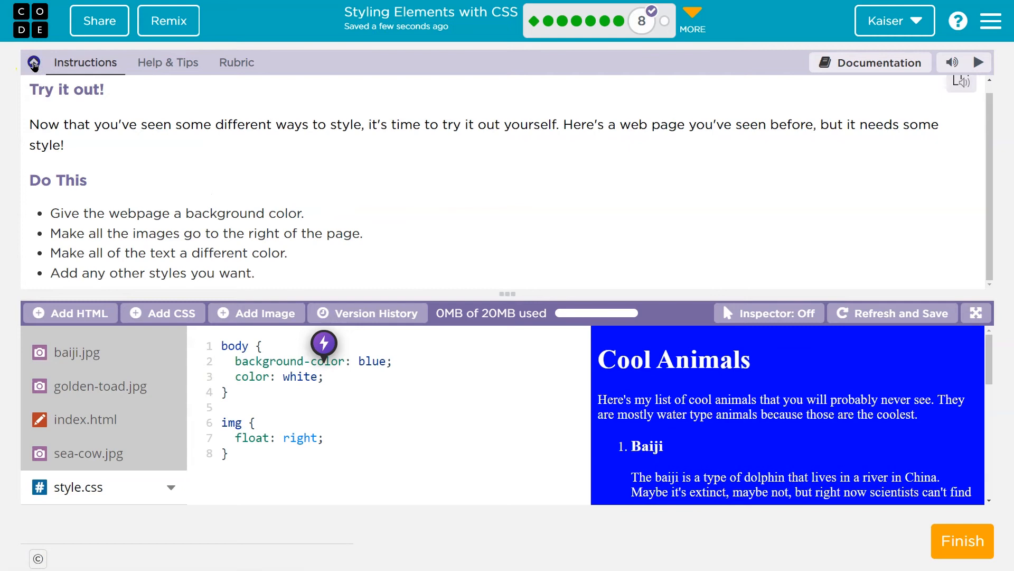
- Collapse the instructions panel again to enlarge the editor and preview
click(34, 62)
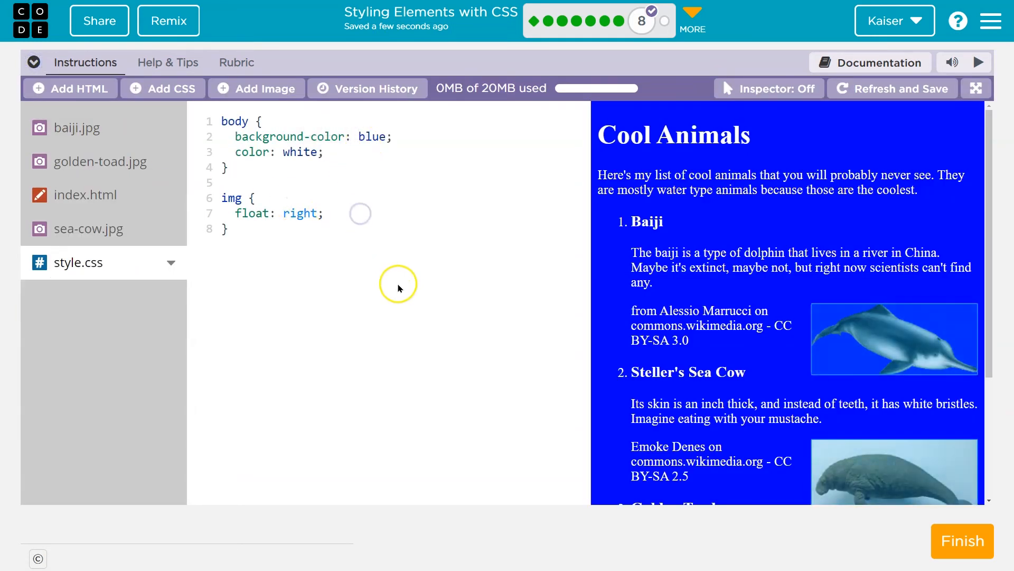
- In the img rule, add border-width and set border-style to dashed
key(Enter)
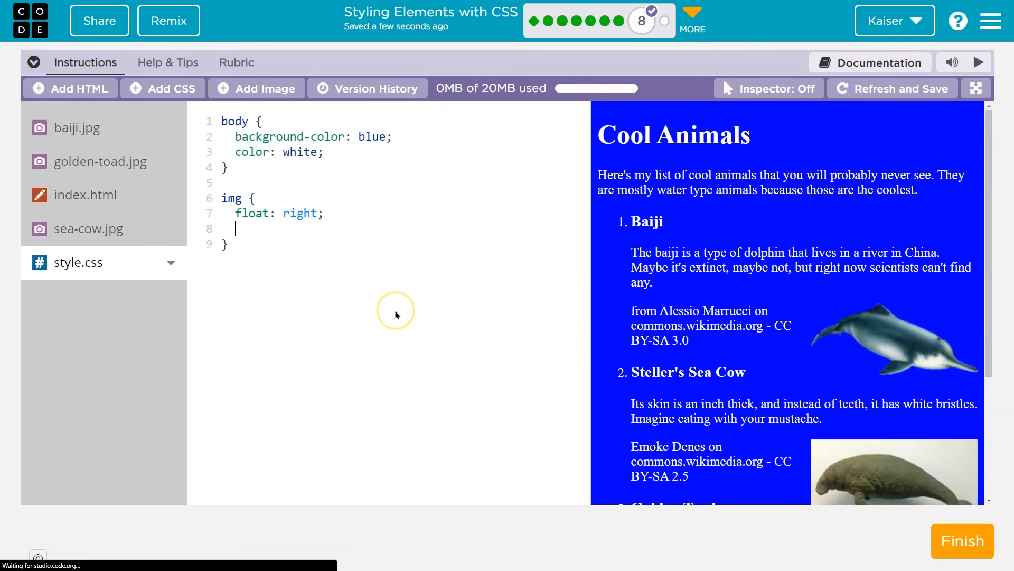
text(border:)
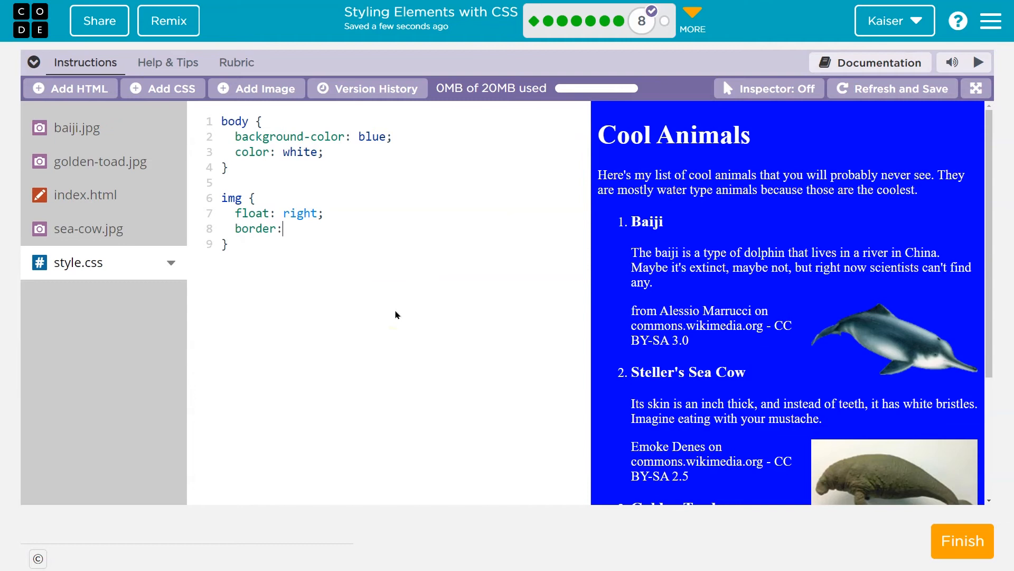
text(width)
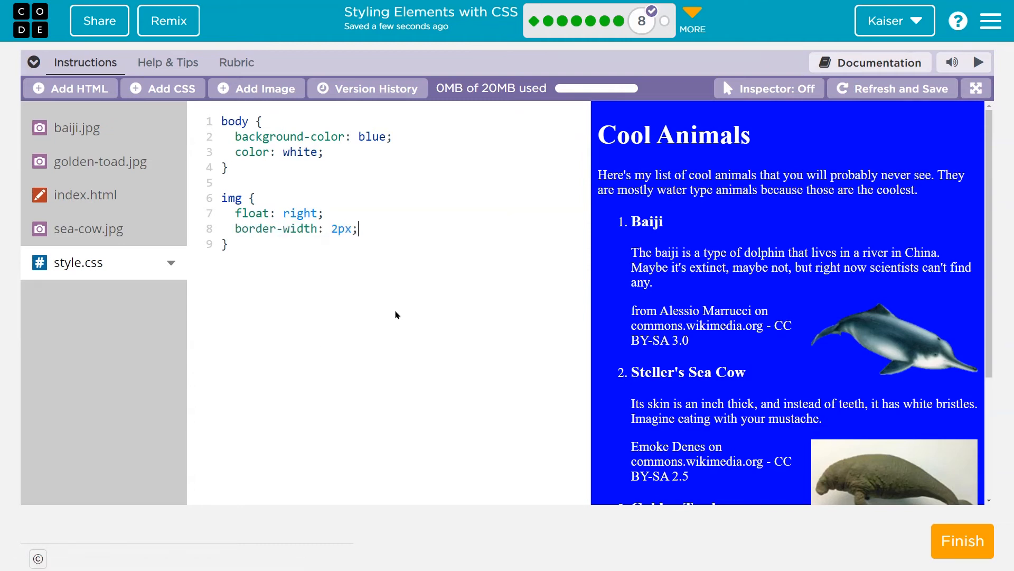
text(border-style:)
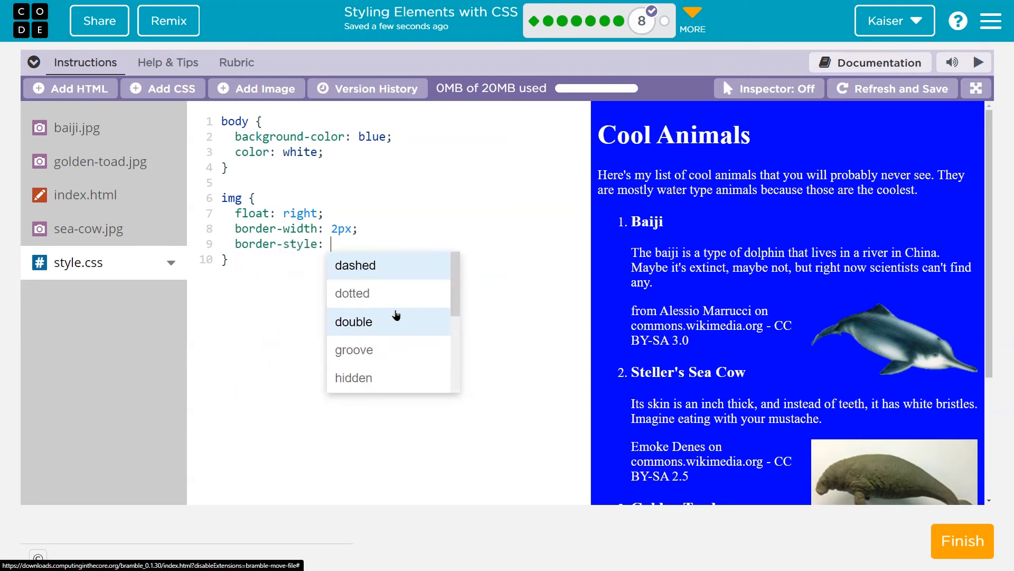
click(355, 264)
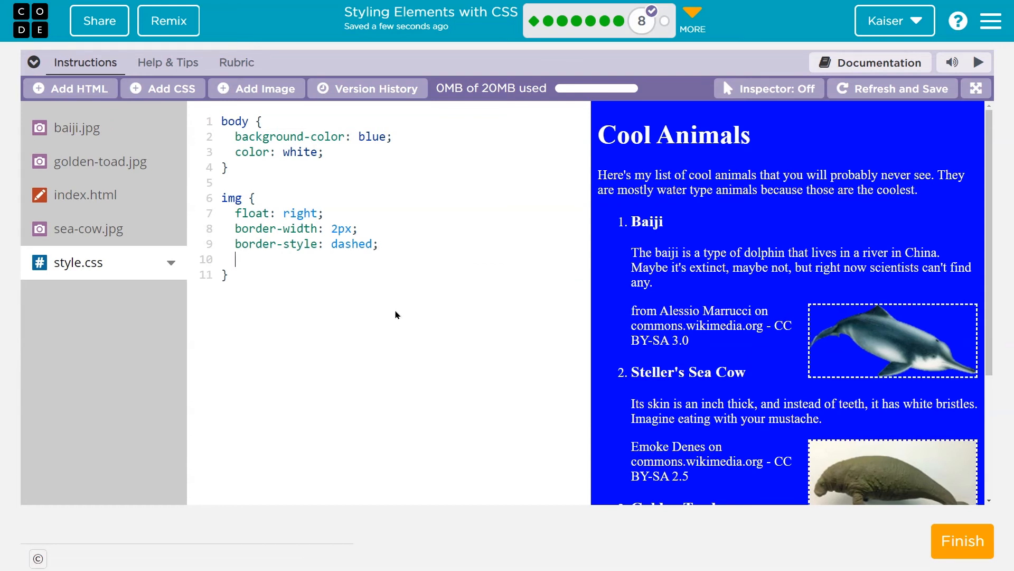
- Set border-color to orange and border-width to 5px, tidying the rule's blank line
text(border:)
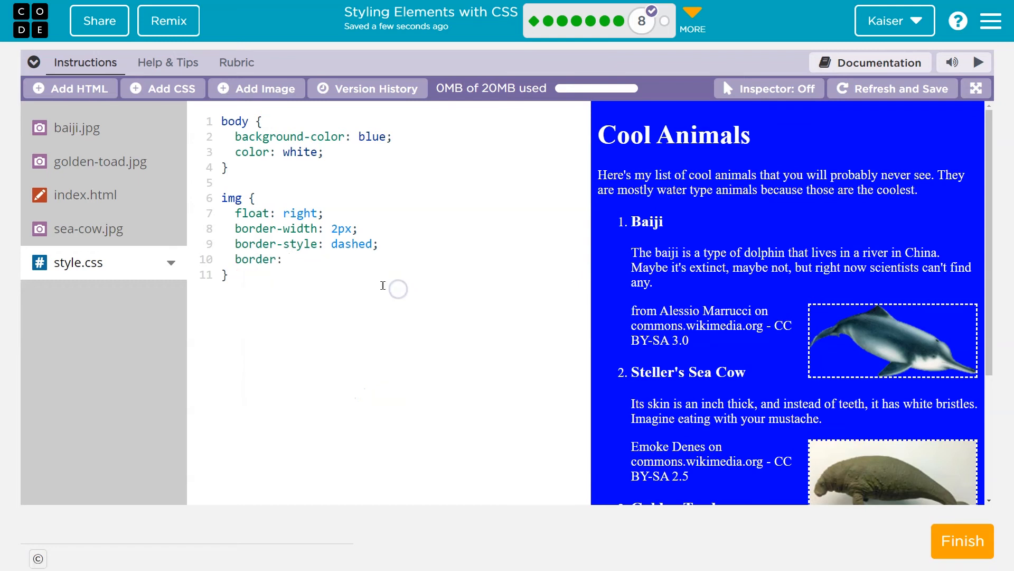
text(-c)
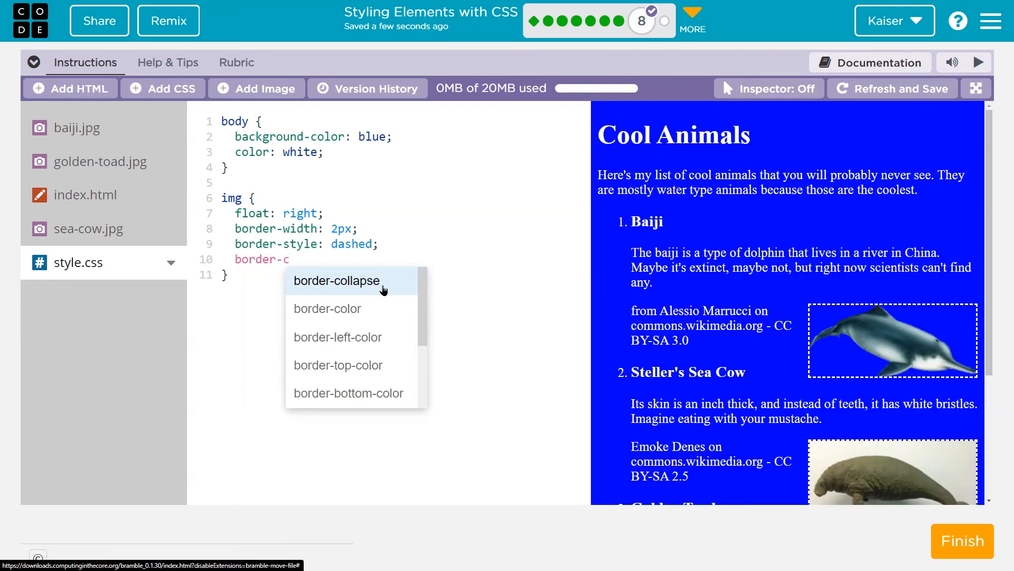
text(olor:)
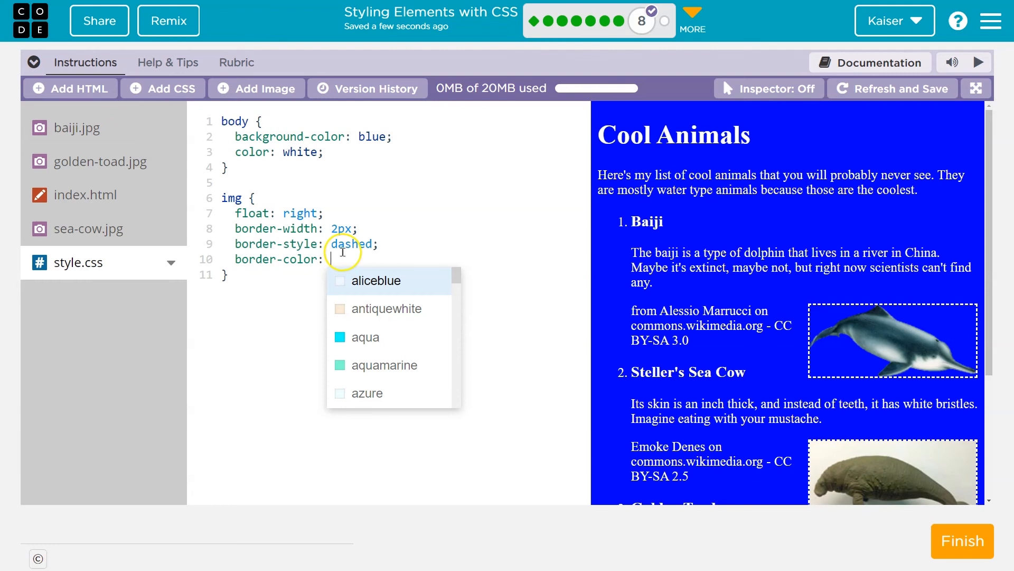
text(oran)
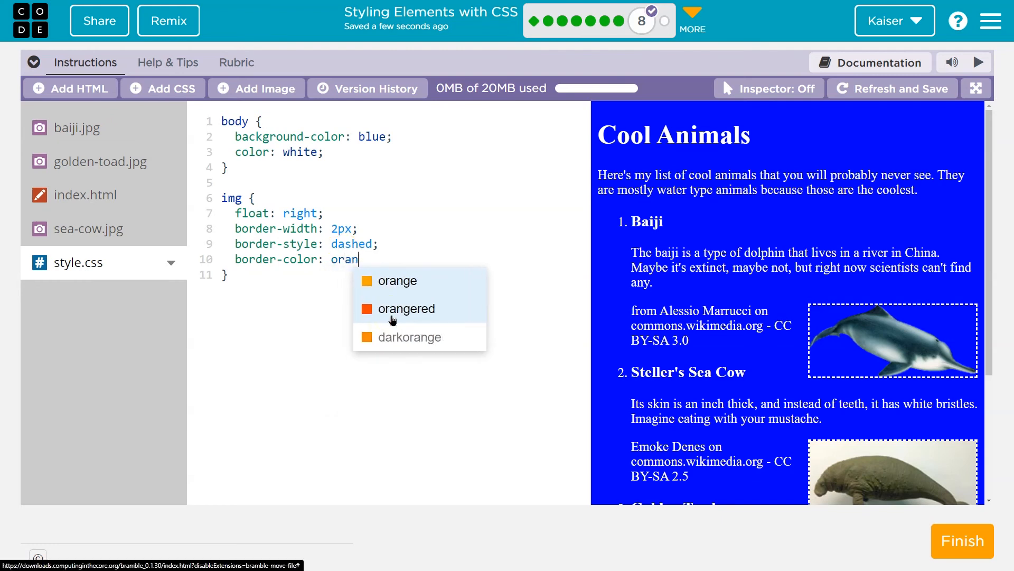
click(398, 280)
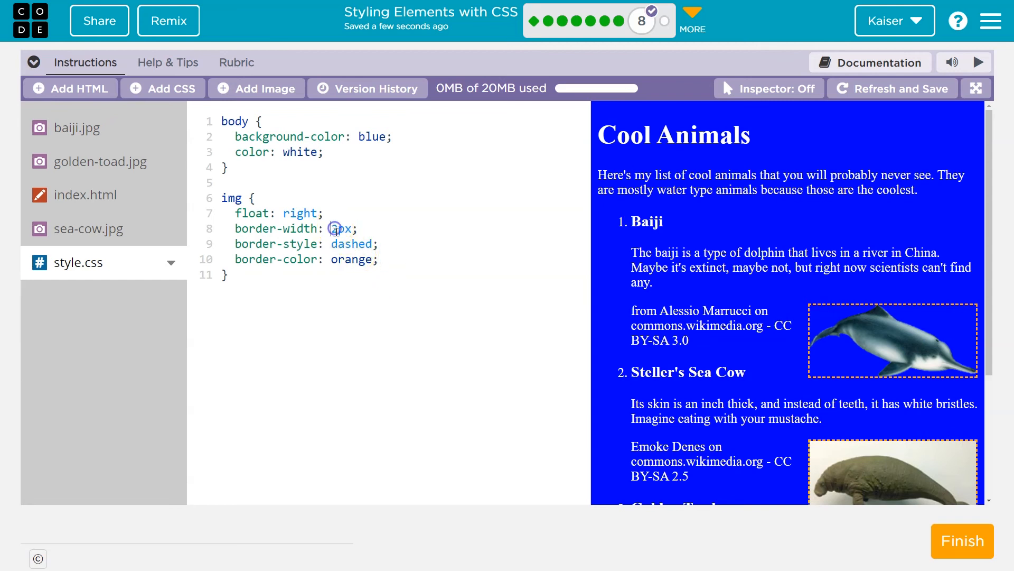
text(5)
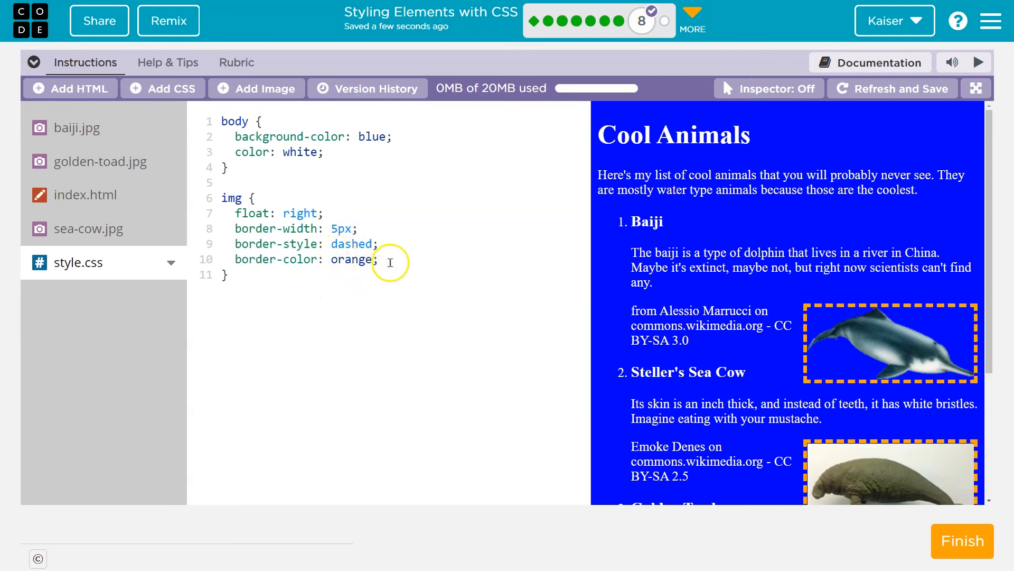
key(enter)
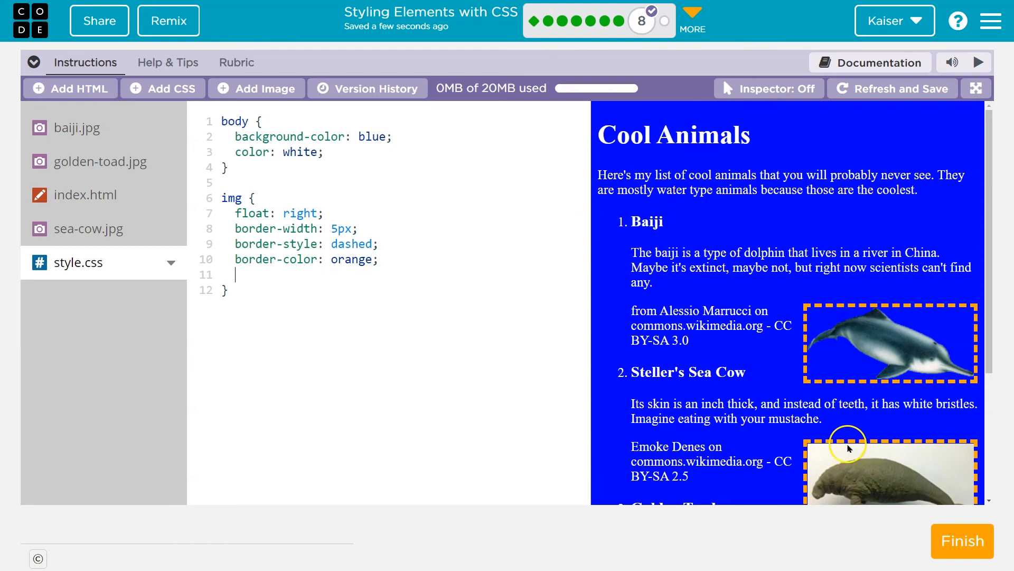
mouse_move(539, 355)
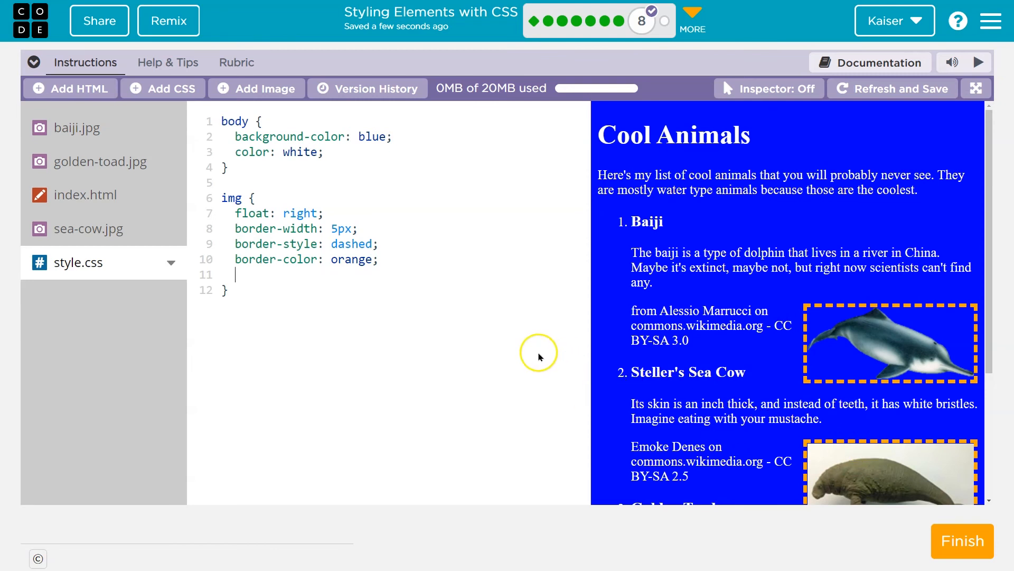
key(Backspace)
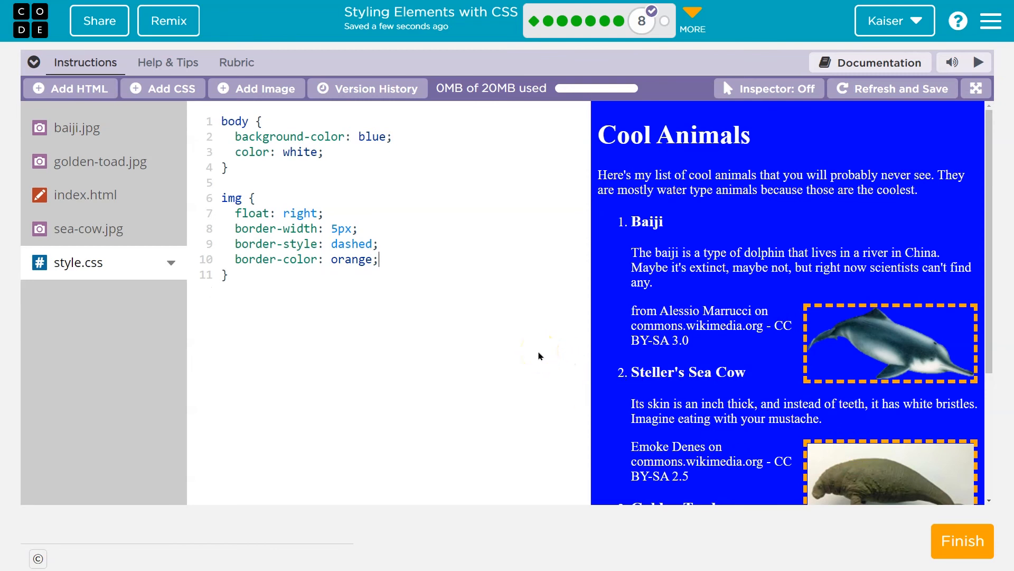
mouse_move(319, 278)
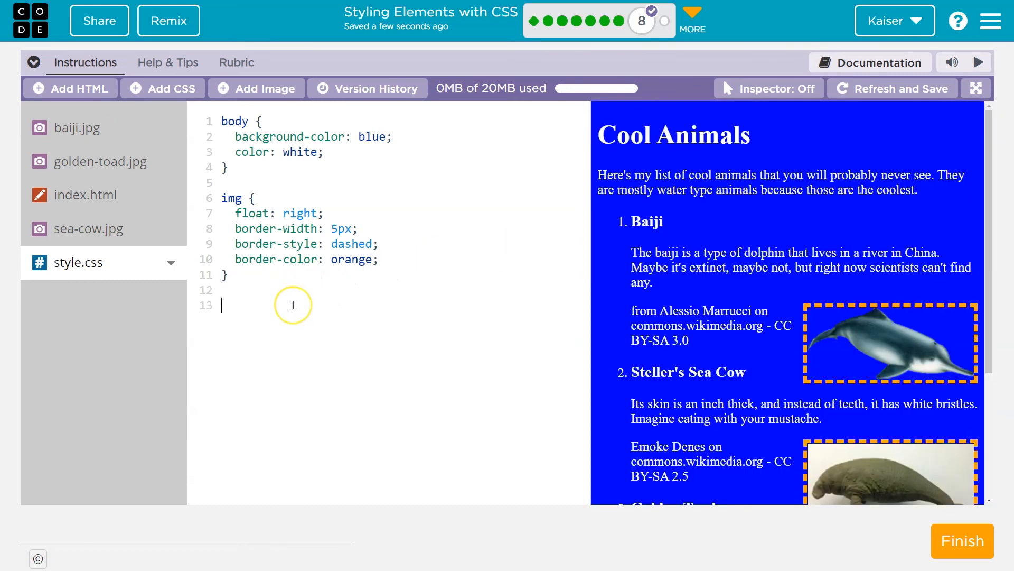
- Add a p rule with a background-color property for an aqua paragraph background
text(p {)
text(backg)
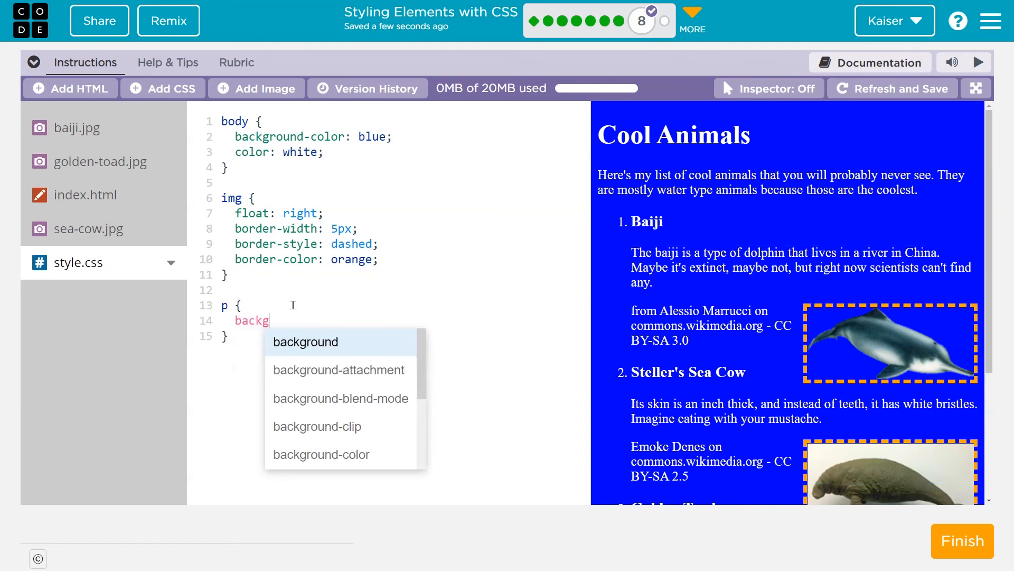
text(round-)
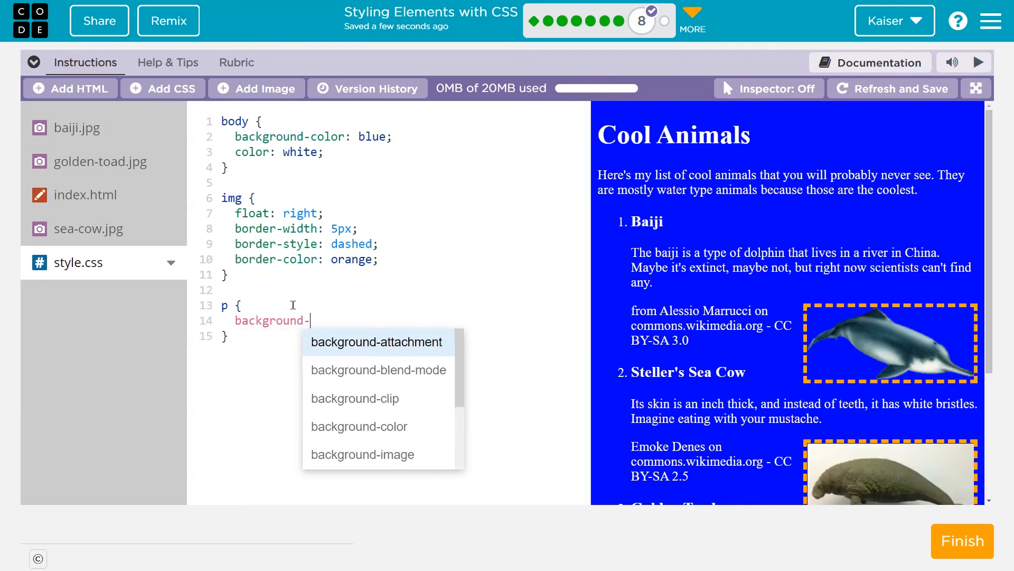
text(colo)
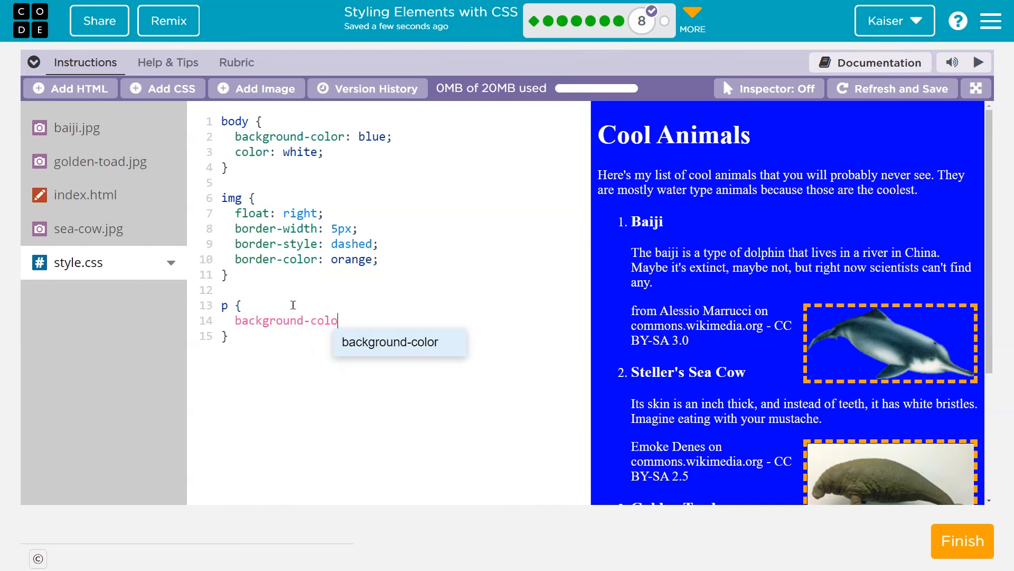
text(r: l)
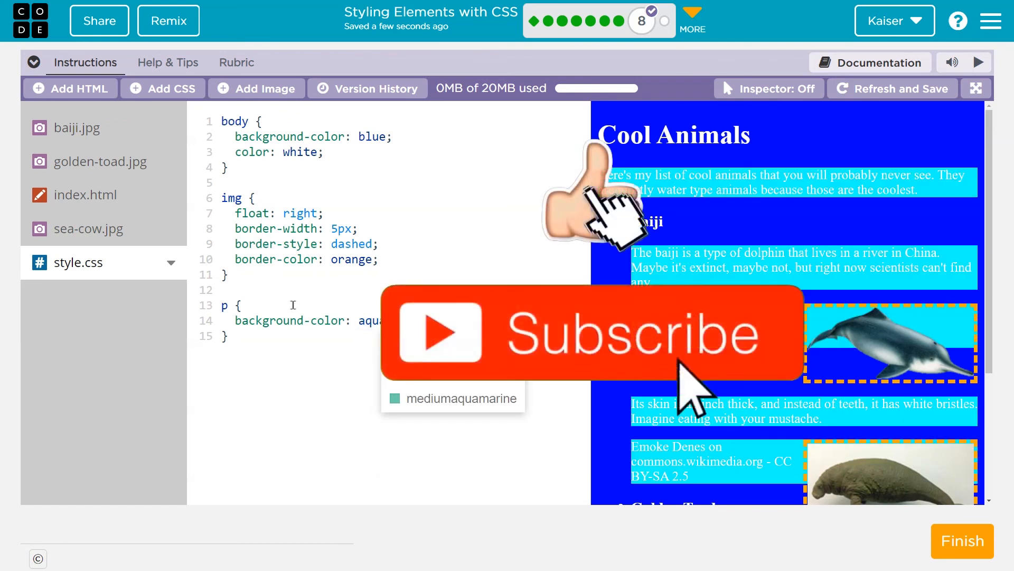
mouse_move(389, 390)
text(;)
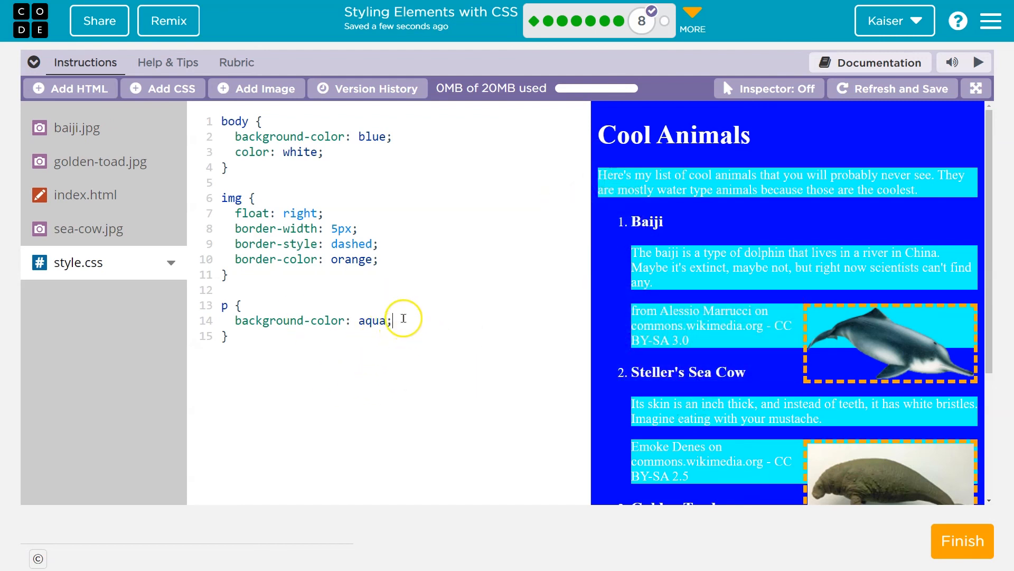
- Add font-family: monospace; to the p rule, replacing the fantasy value
text(f)
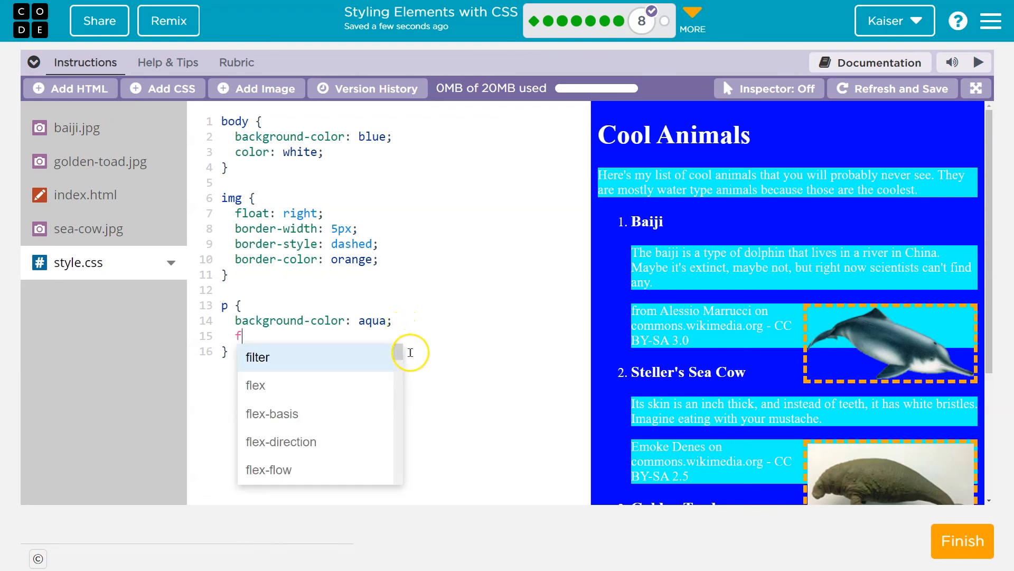
text(on)
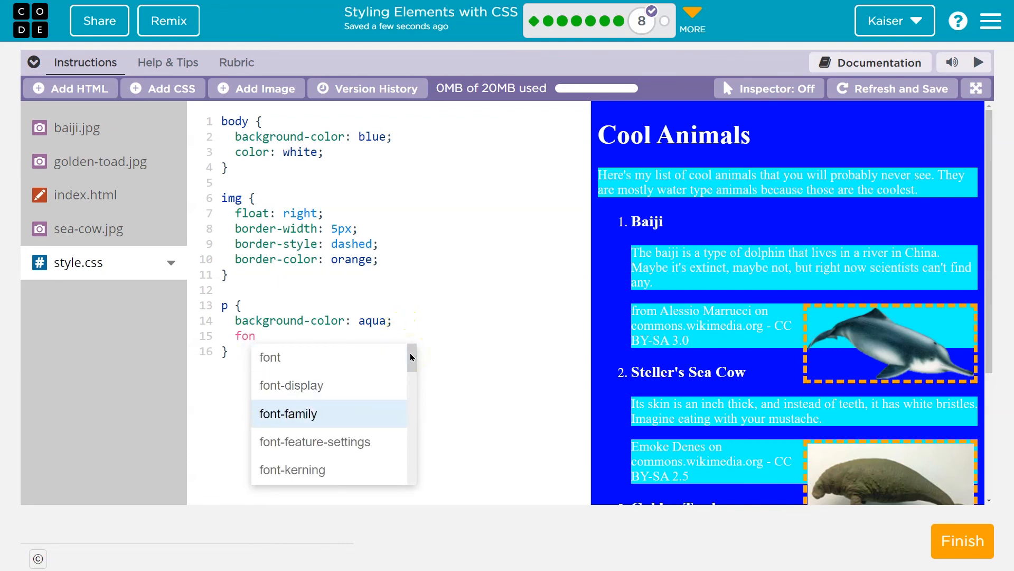
text(font-family: fantasyl)
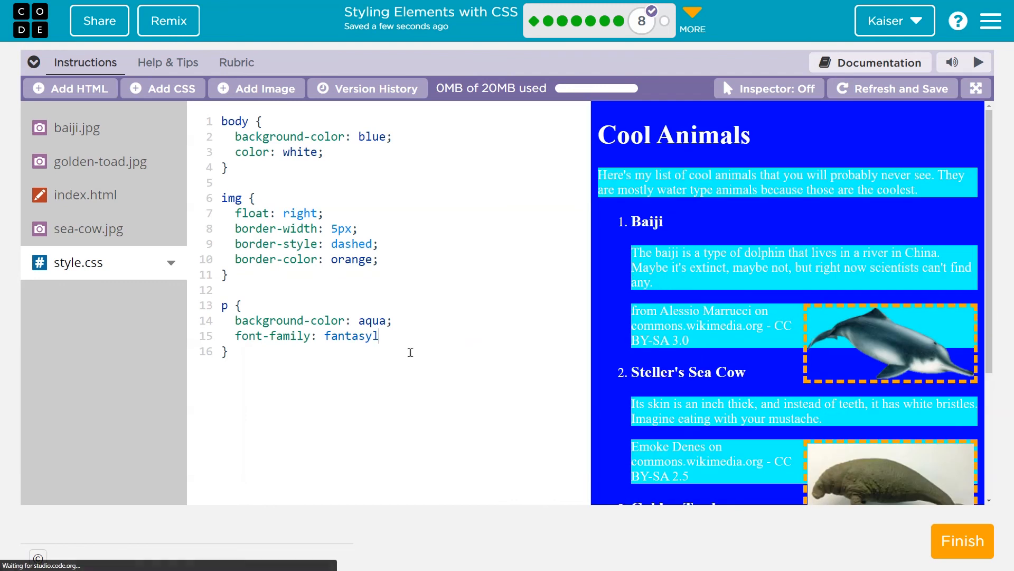
key(Backspace)
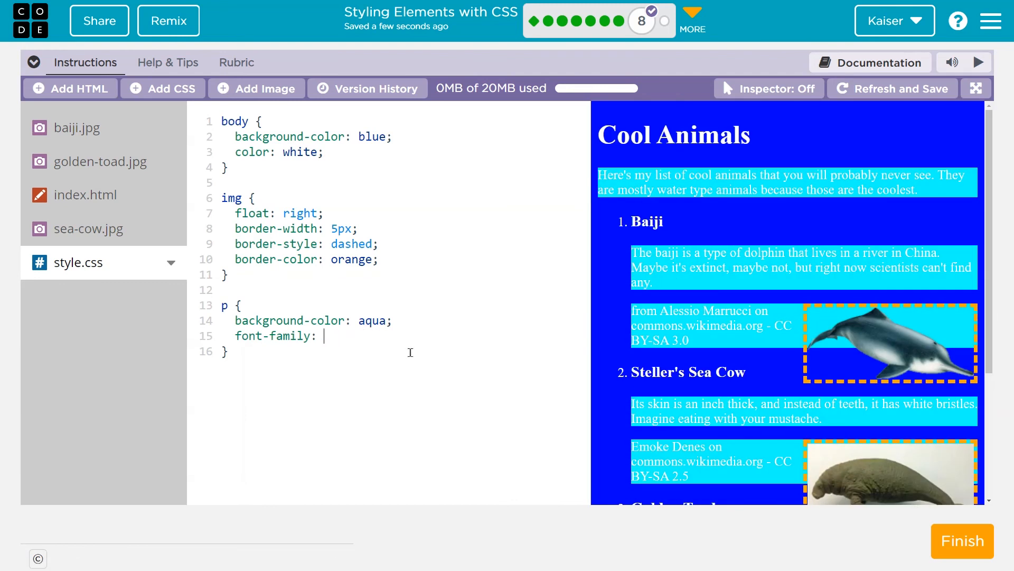
text(monospace;)
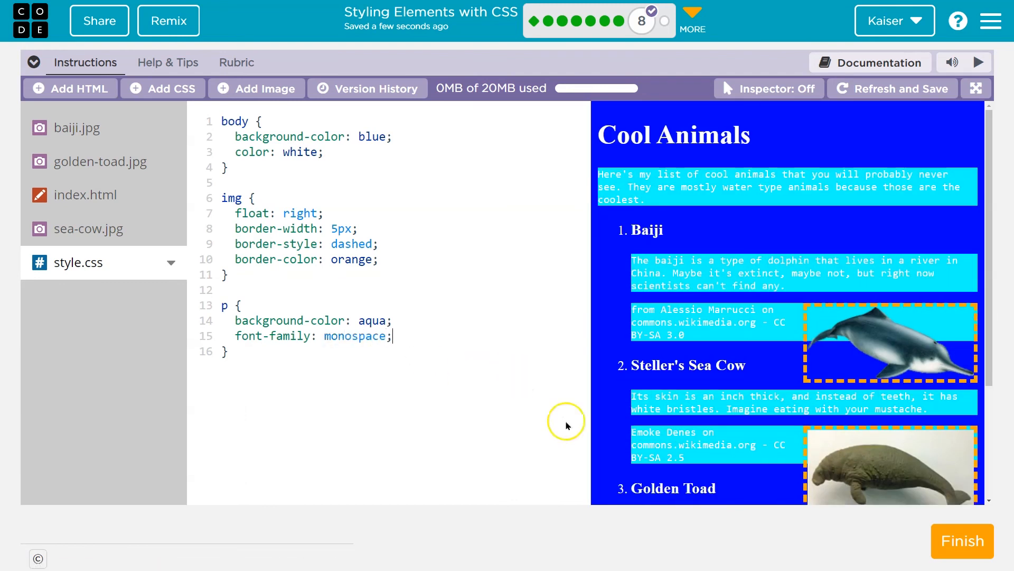